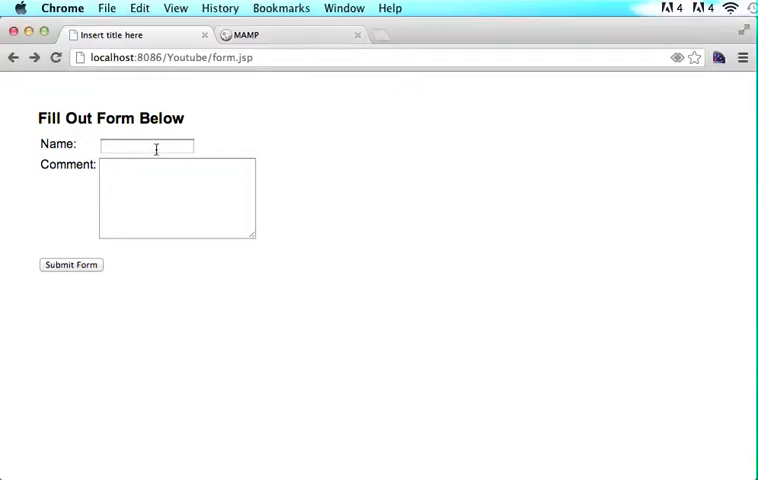
# - Enter a name and the comment 'This is pretty sweet' in the form.jsp test form
pyautogui.write('Chris Carrington')
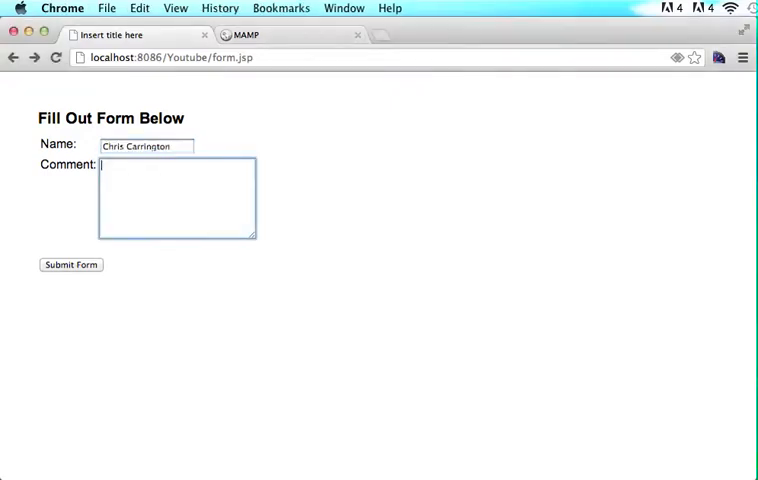
pyautogui.write('This is pra')
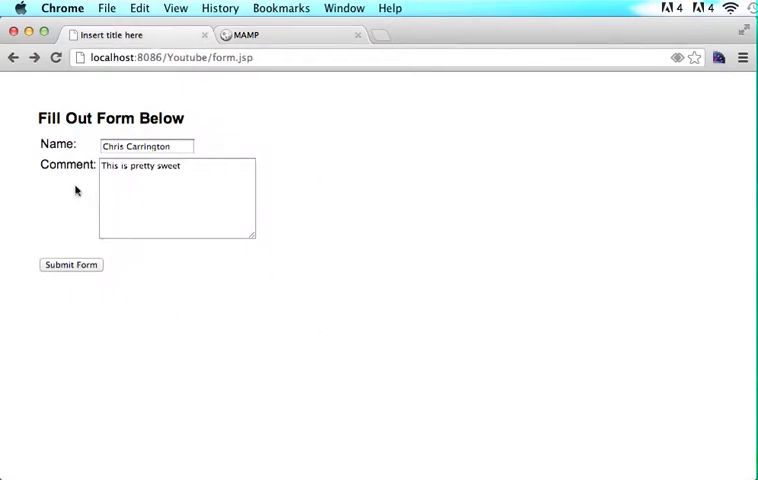
pyautogui.moveTo(216, 288)
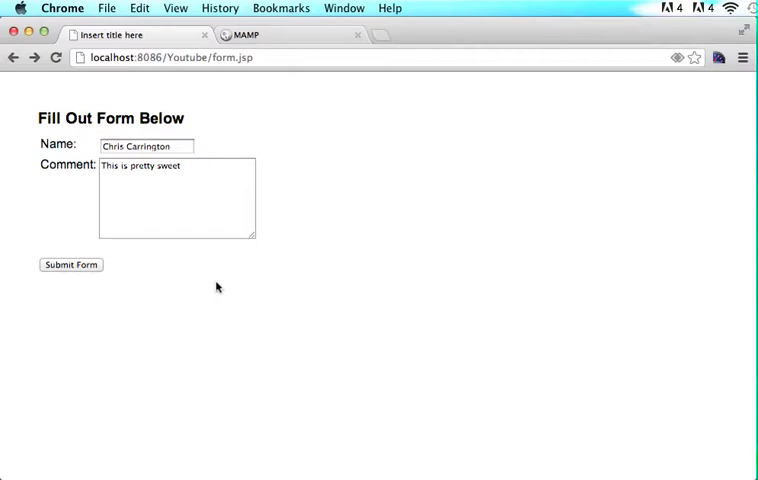
pyautogui.moveTo(192, 132)
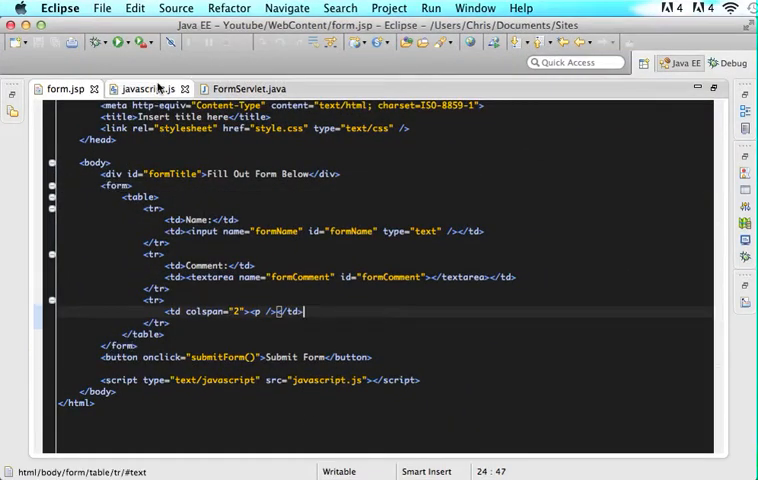
# - Switch from form.jsp to the javascript.js editor with the submitForm function
pyautogui.click(144, 88)
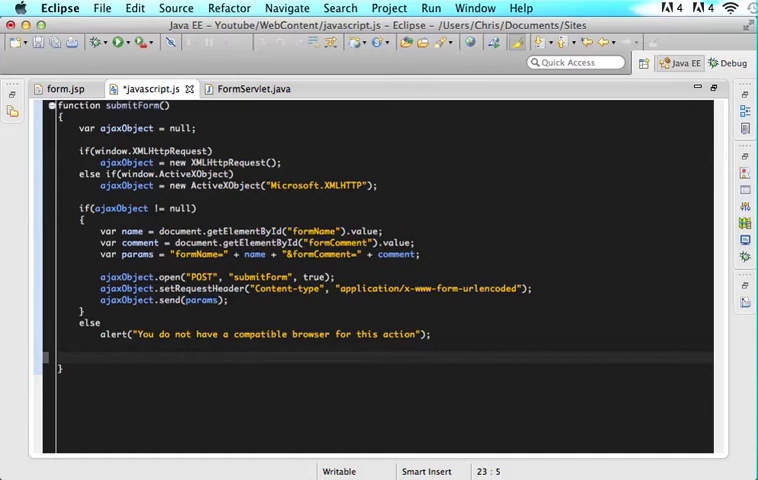
# - Add an ajaxObject.onreadystatechange handler whose if checks readyState == 4 and status == 200
pyautogui.write('ajax')
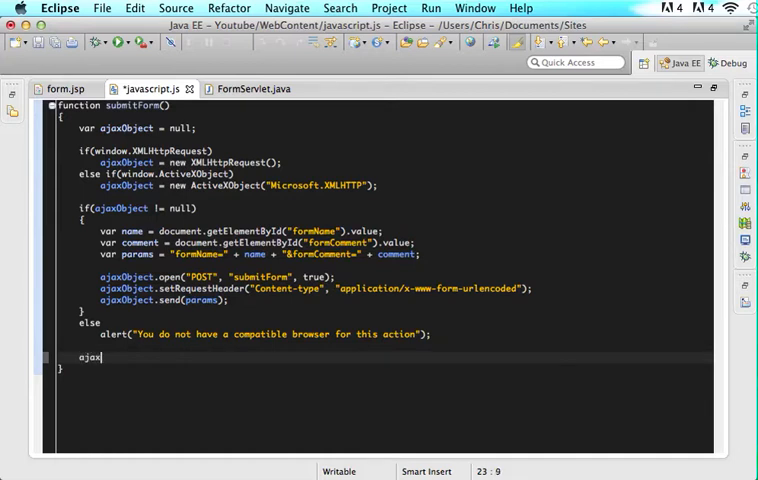
pyautogui.write('Object.')
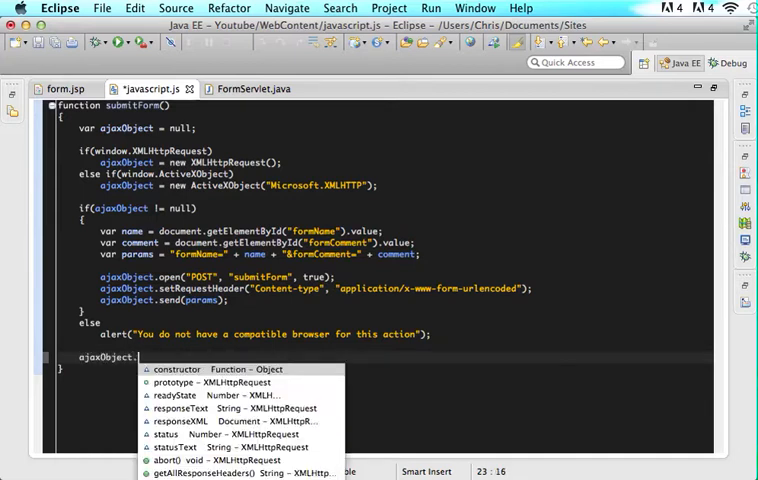
pyautogui.write('onreadystatechange = function(')
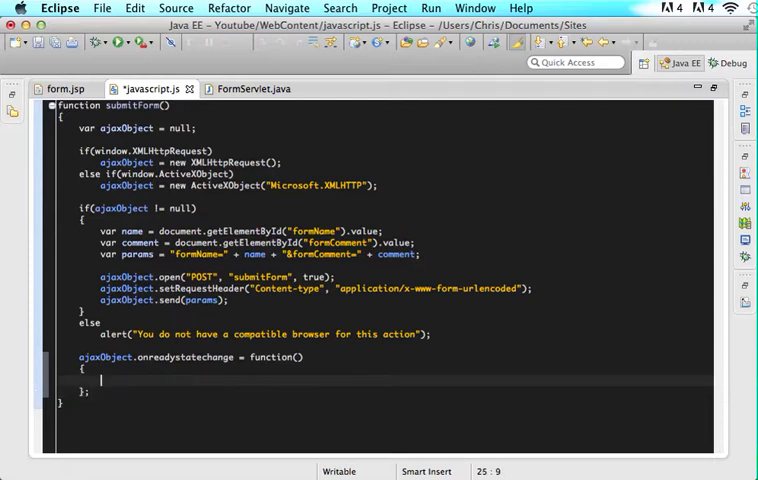
pyautogui.write('if')
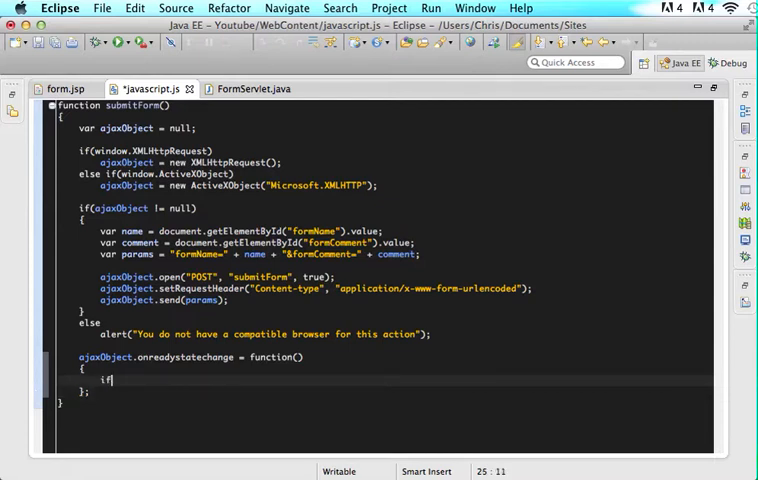
pyautogui.write('(ajaxObj')
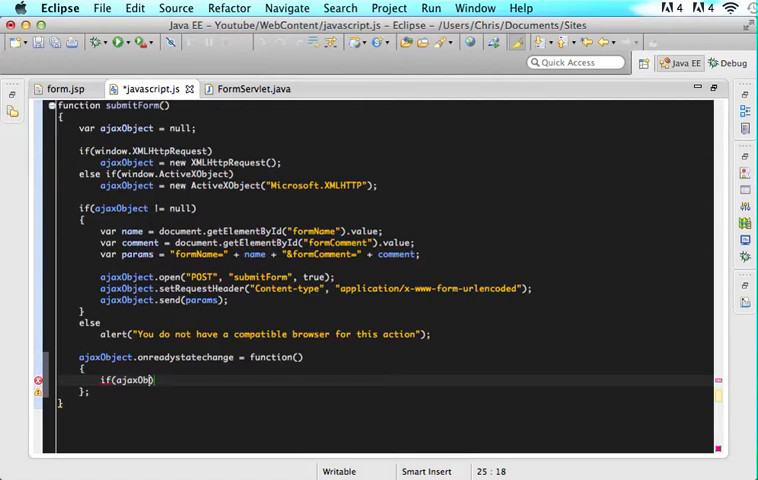
pyautogui.write('readyState ==')
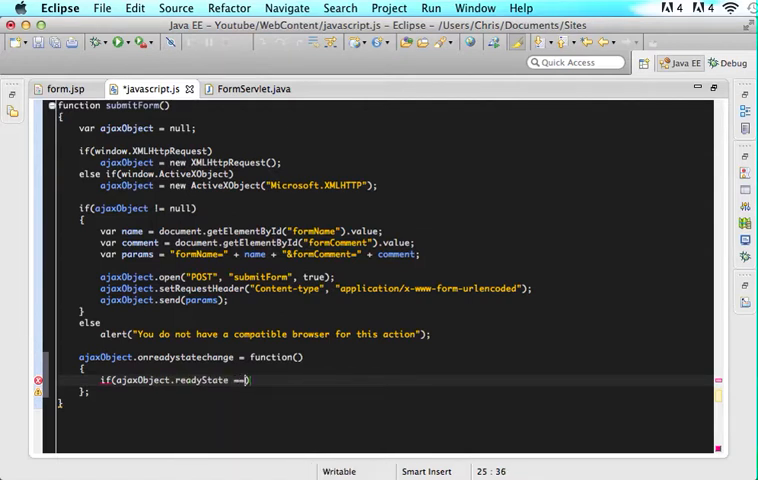
pyautogui.write('4 && ajax')
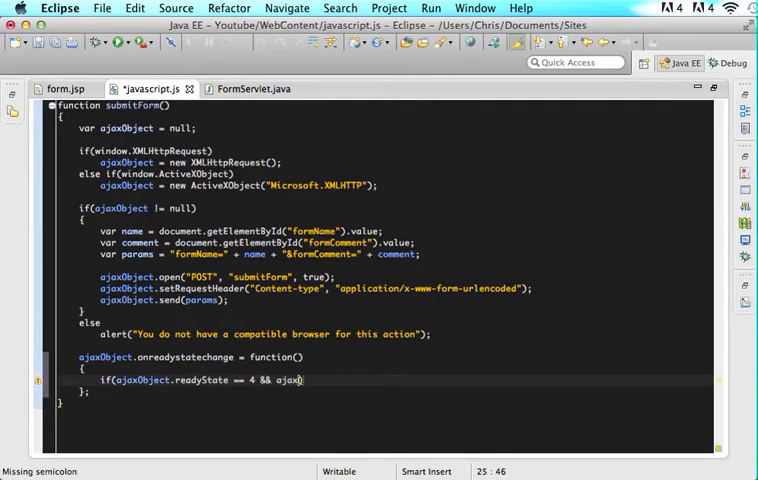
pyautogui.write('Object.')
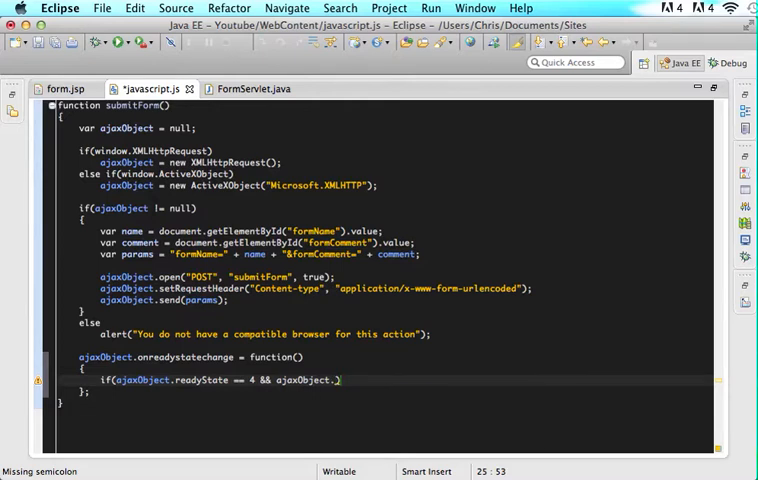
pyautogui.write('.')
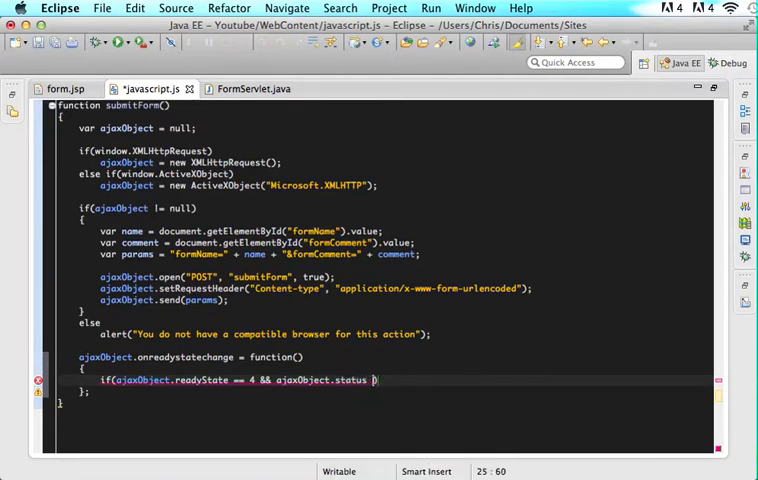
pyautogui.write('== 200)')
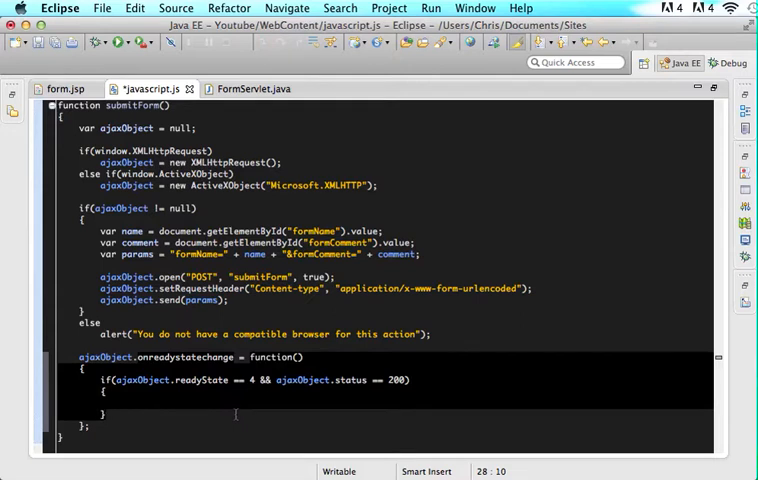
pyautogui.moveTo(184, 404)
pyautogui.write('t')
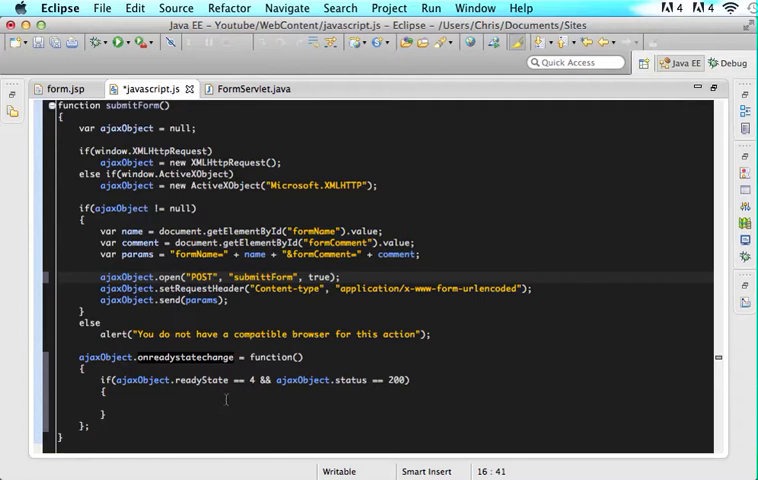
# - Close the if block and function with braces and a semicolon so the warning clears
pyautogui.click(272, 276)
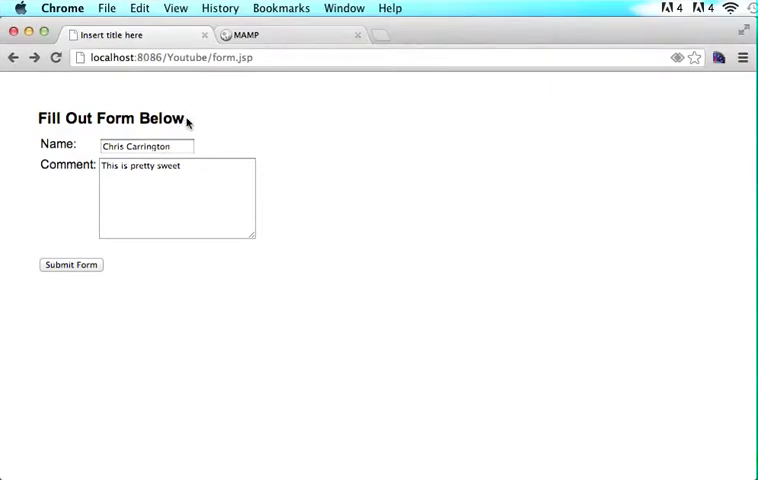
pyautogui.moveTo(76, 452)
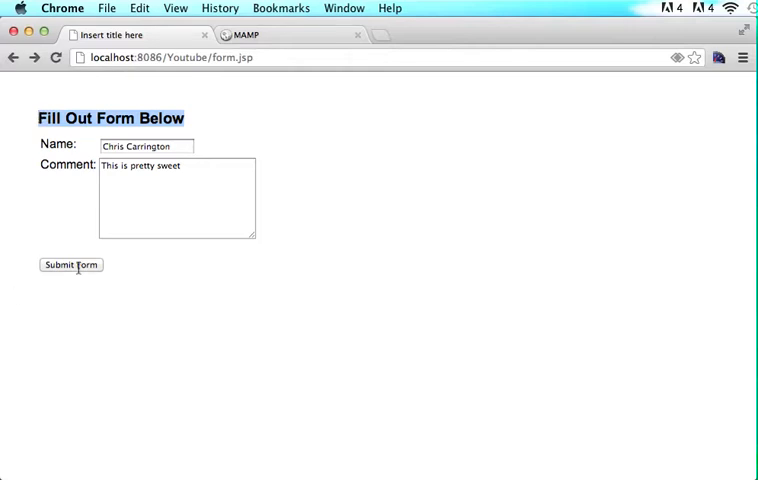
pyautogui.moveTo(172, 136)
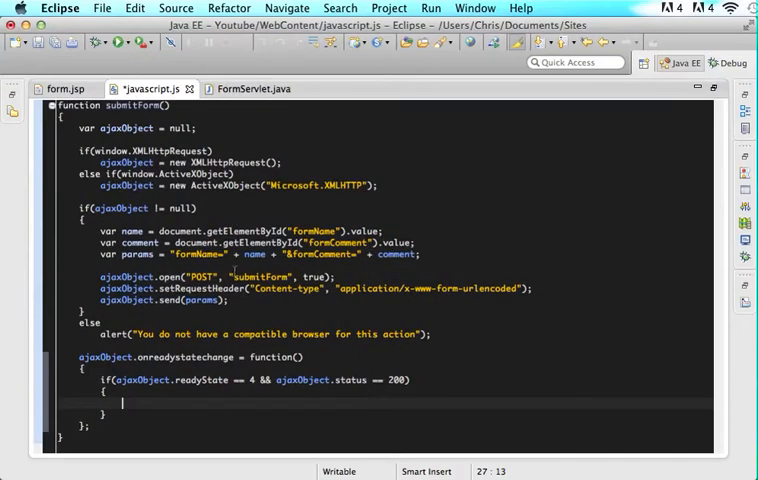
pyautogui.click(64, 88)
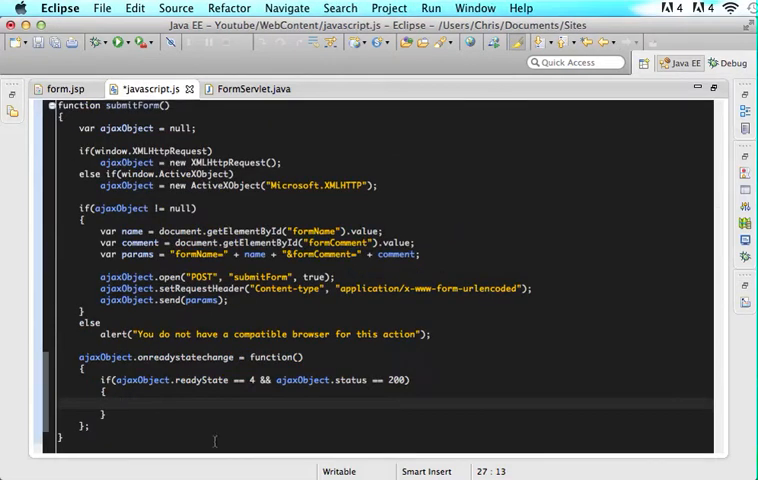
# - Set the formTitle element's innerHTML to 'Form Submit Successful!' inside the if block
pyautogui.write('document.')
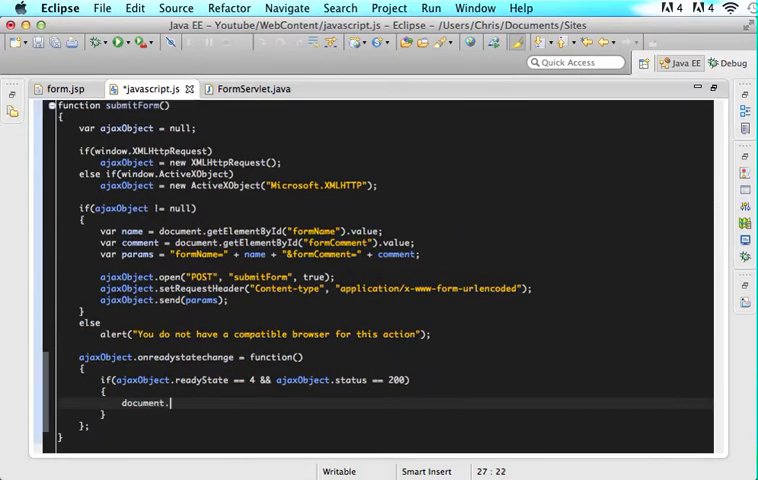
pyautogui.write('.getElementById(elementId)')
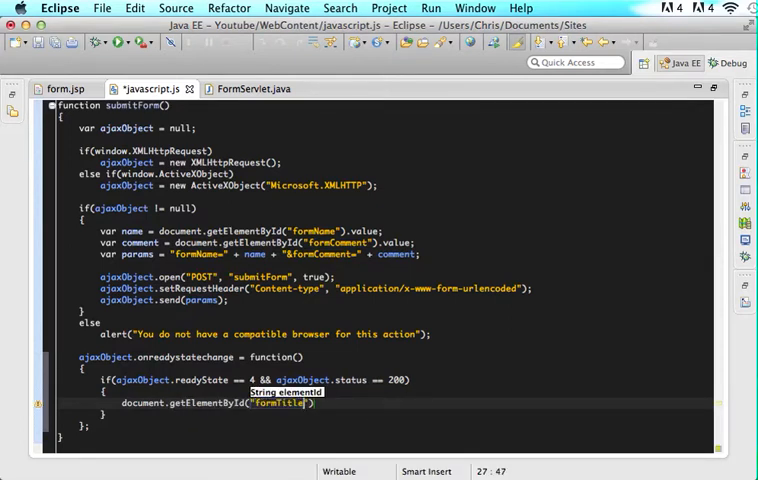
pyautogui.write('.innerHTML')
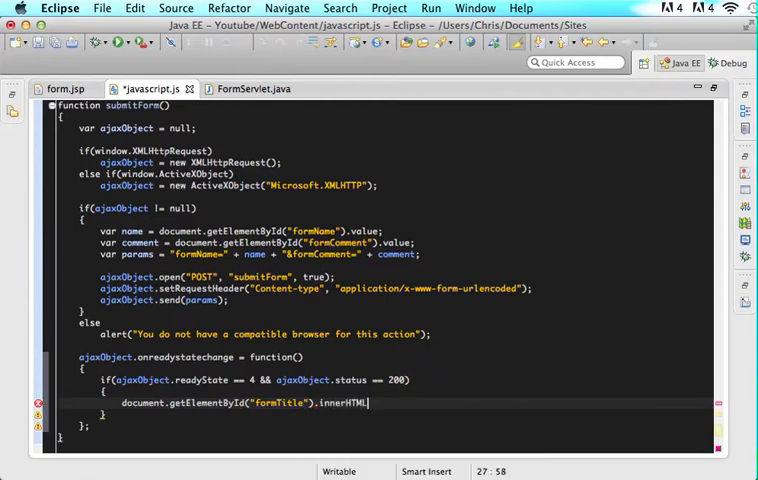
pyautogui.write('= ""')
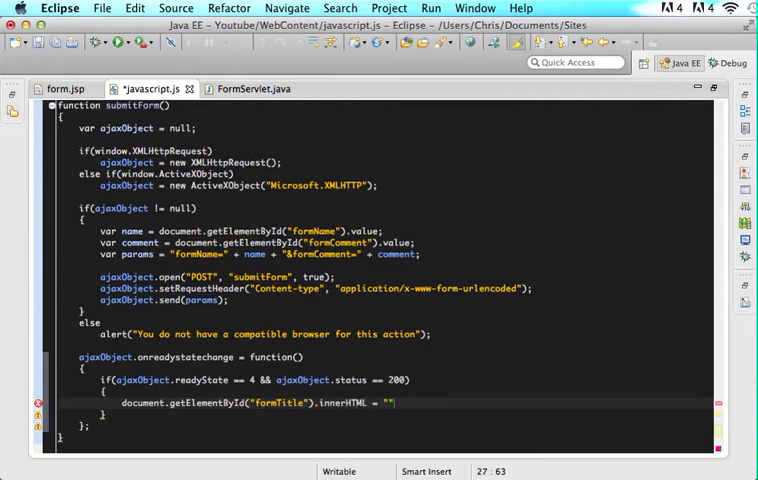
pyautogui.write('Form Submit Successful')
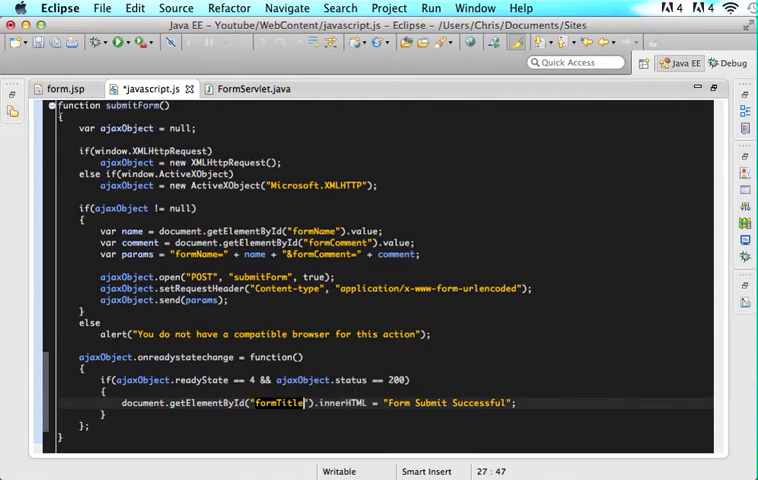
pyautogui.click(68, 88)
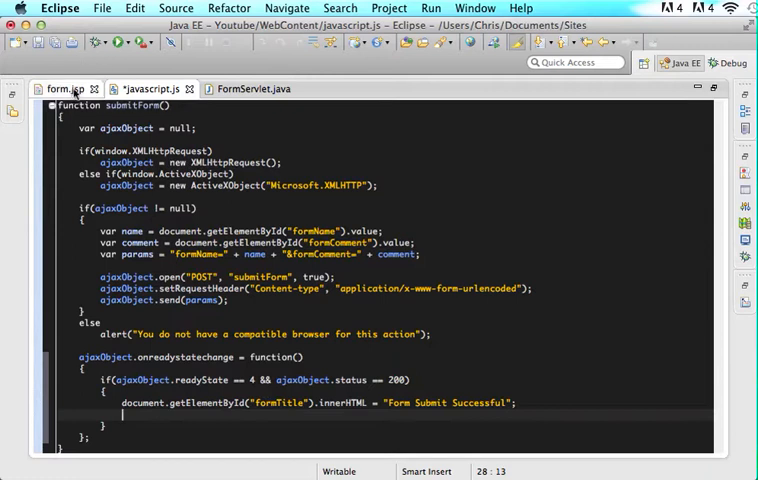
# - Switch to form.jsp and begin new cell markup inside its table
pyautogui.click(60, 88)
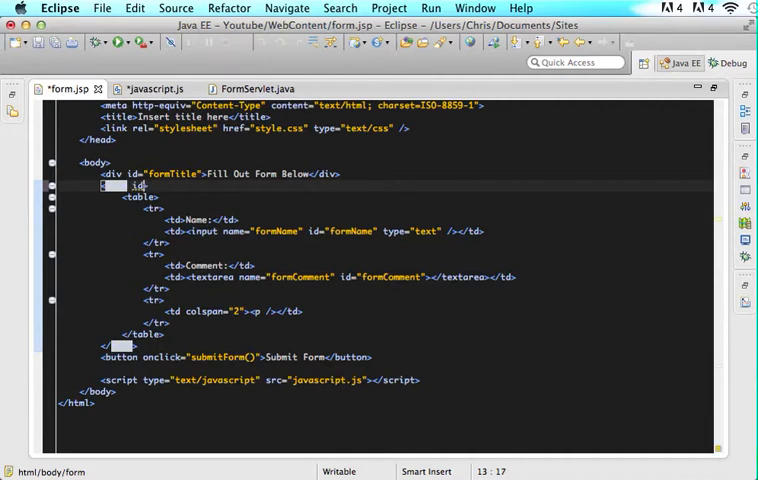
pyautogui.write('col')
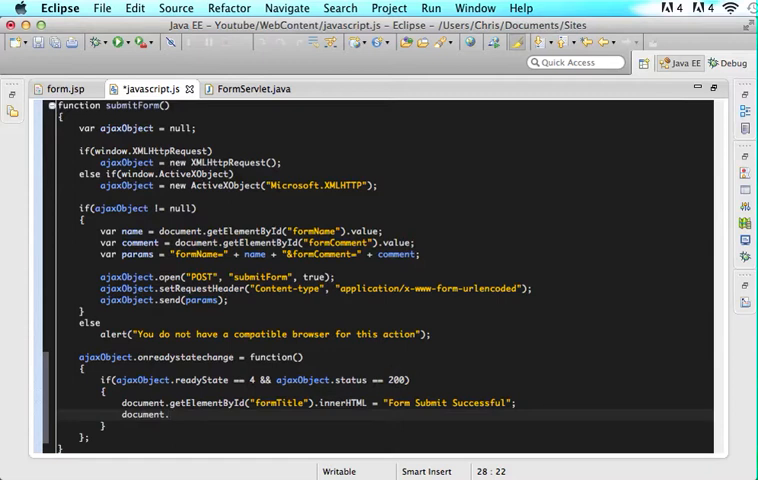
# - Reset commentForm and color formTitle green in the handler, then show the form in Chrome
pyautogui.write('document.getElementById("')
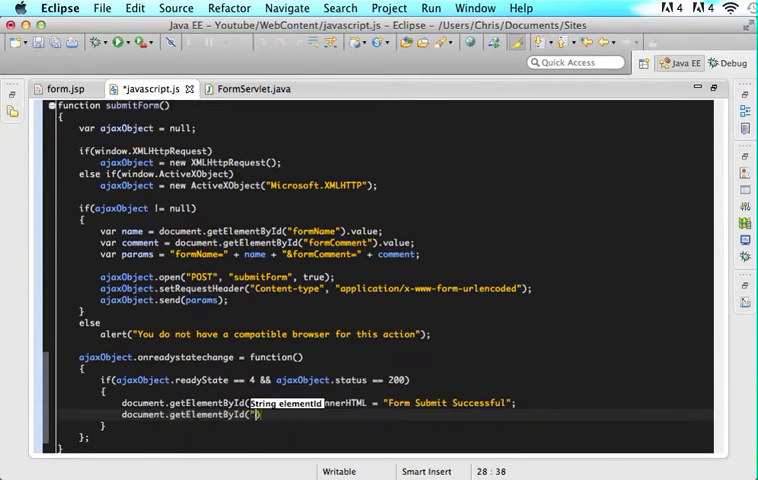
pyautogui.write('commentForm')
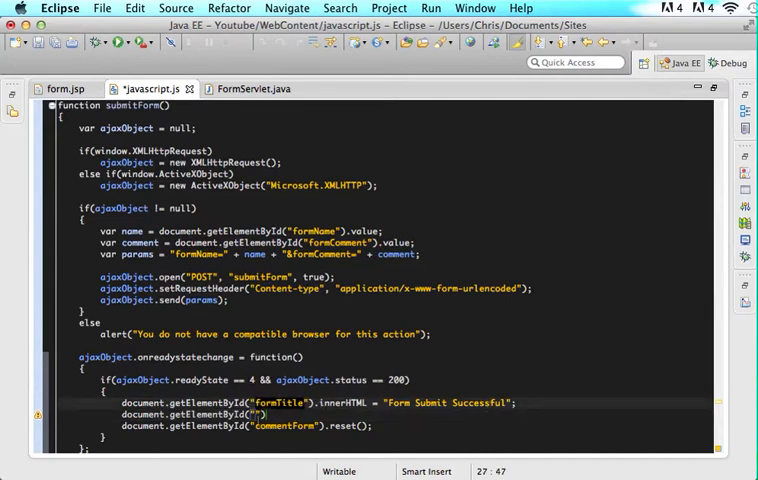
pyautogui.write('formTitle')
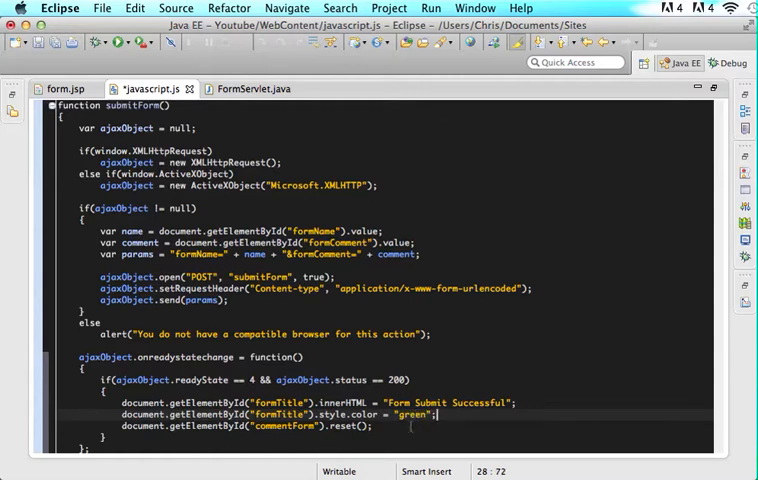
pyautogui.click(280, 402)
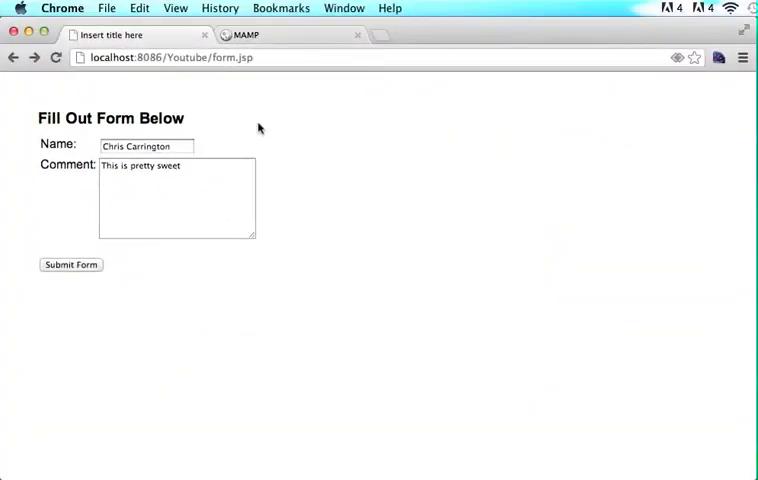
pyautogui.moveTo(518, 168)
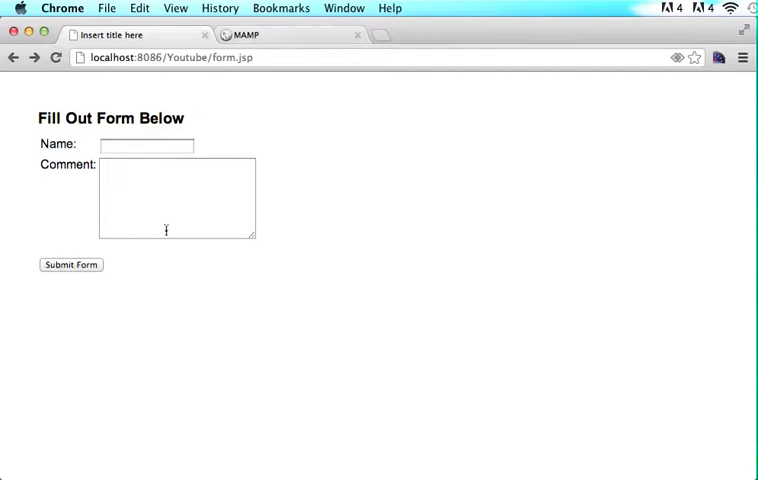
# - Enter the name Chris and a long example comment ending in ':-)', then submit the form
pyautogui.click(146, 144)
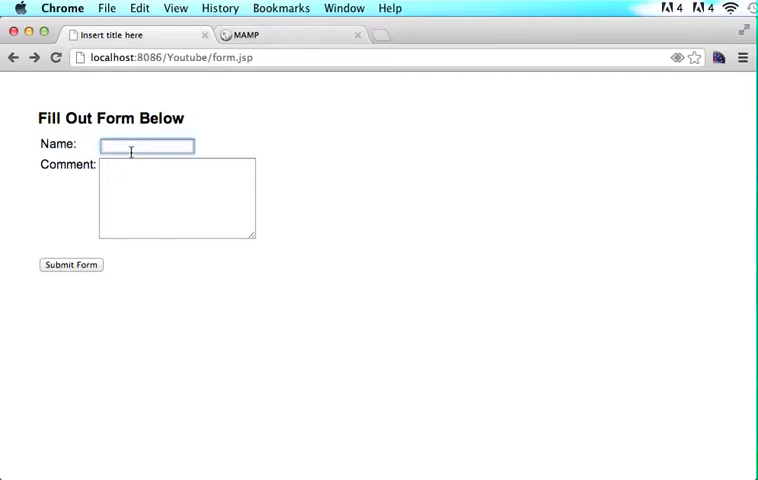
pyautogui.write('c')
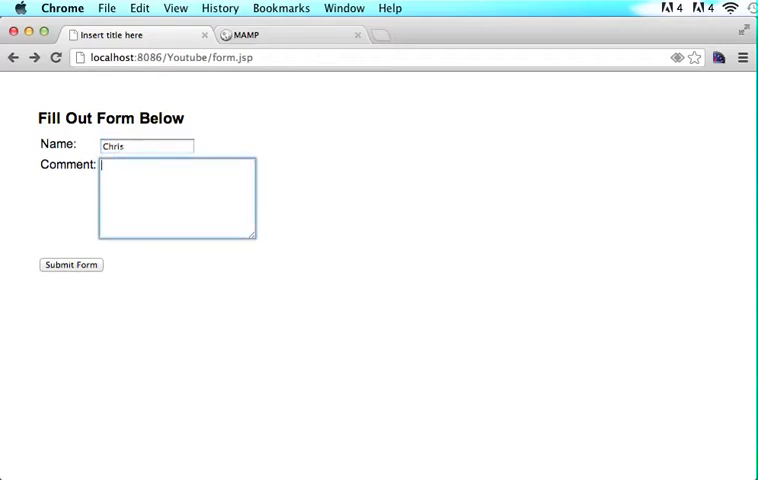
pyautogui.write('This is an ex')
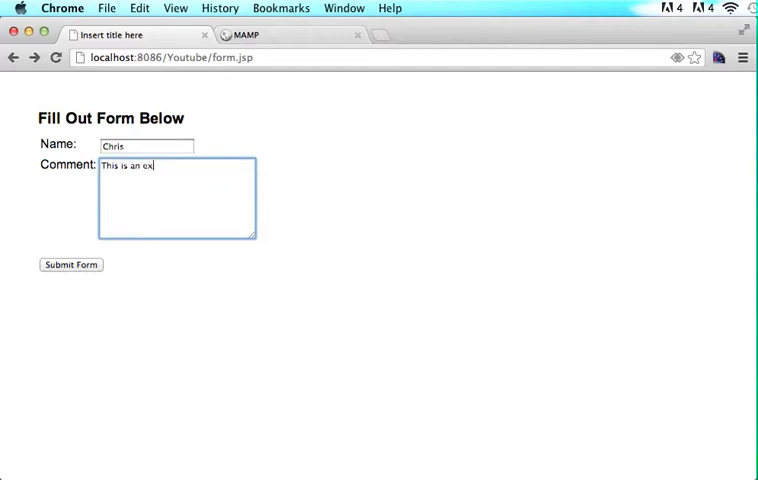
pyautogui.write('ample of a com')
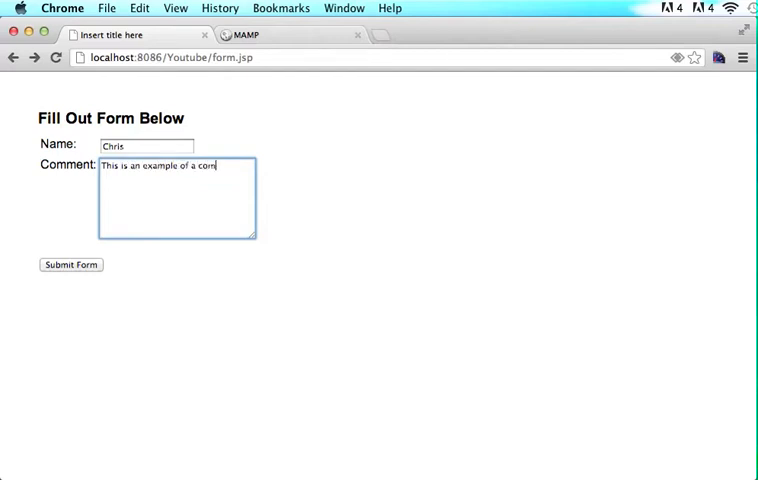
pyautogui.write('ment! I really hope this work')
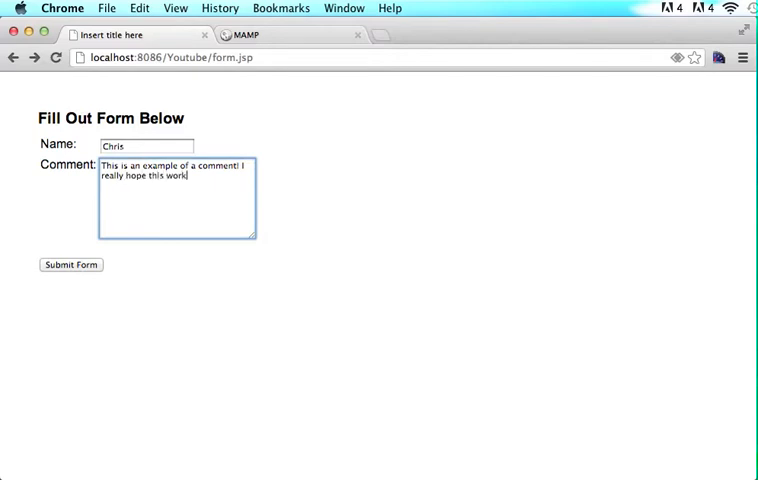
pyautogui.write(':-)')
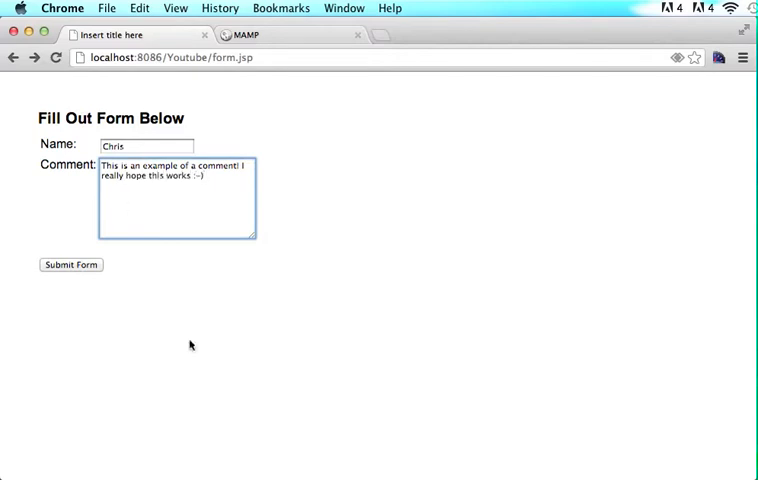
pyautogui.click(72, 264)
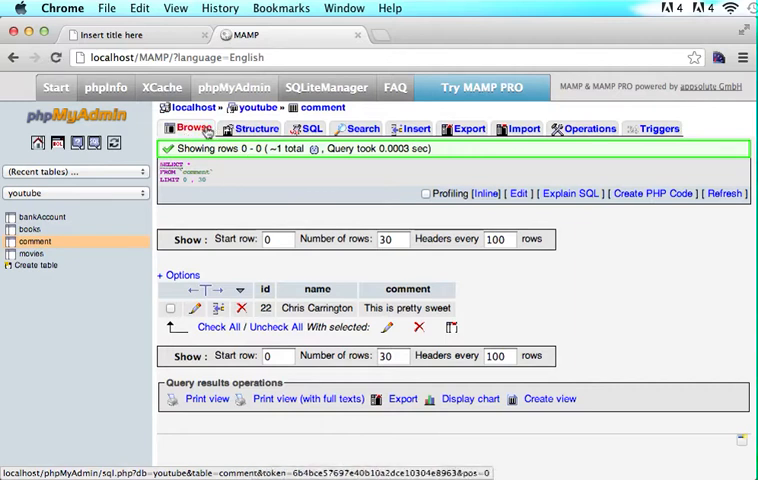
# - Refresh the comment table's rows, then start a SELECT * FROM comment query in the SQL editor
pyautogui.click(258, 128)
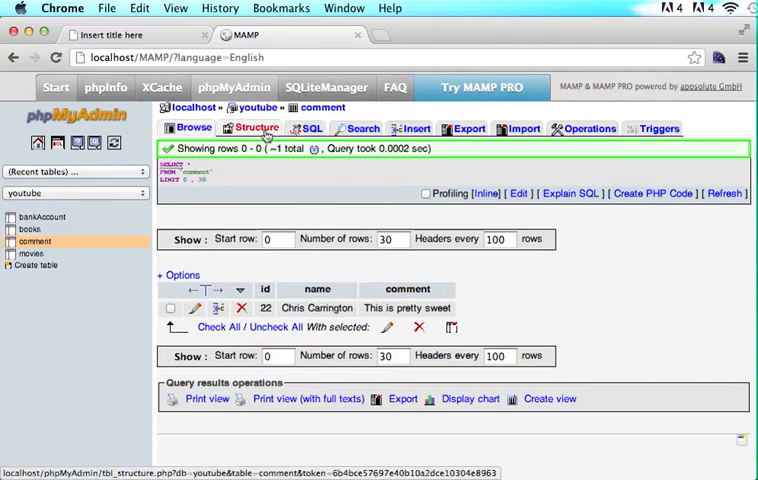
pyautogui.click(196, 128)
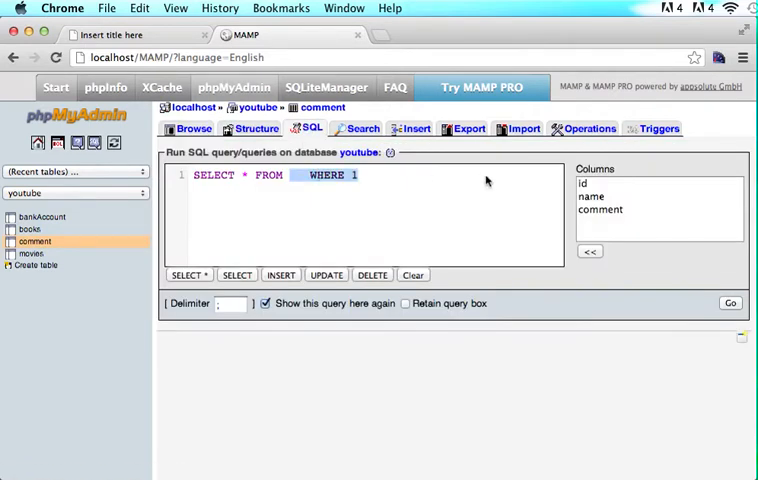
pyautogui.write('comment')
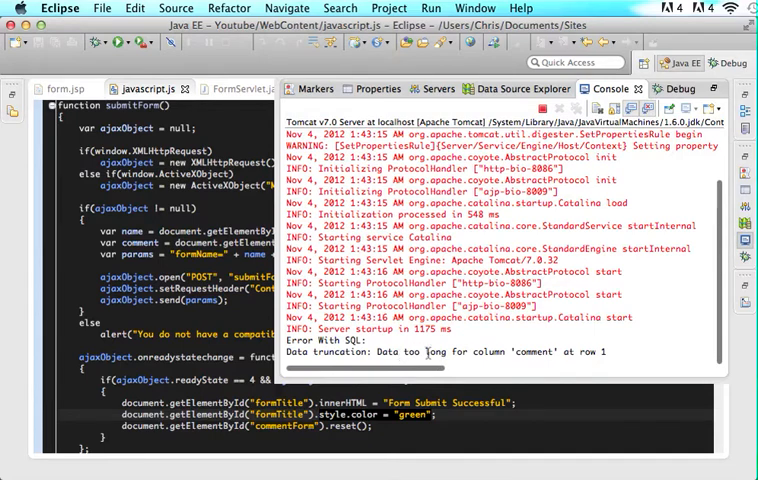
pyautogui.moveTo(608, 354)
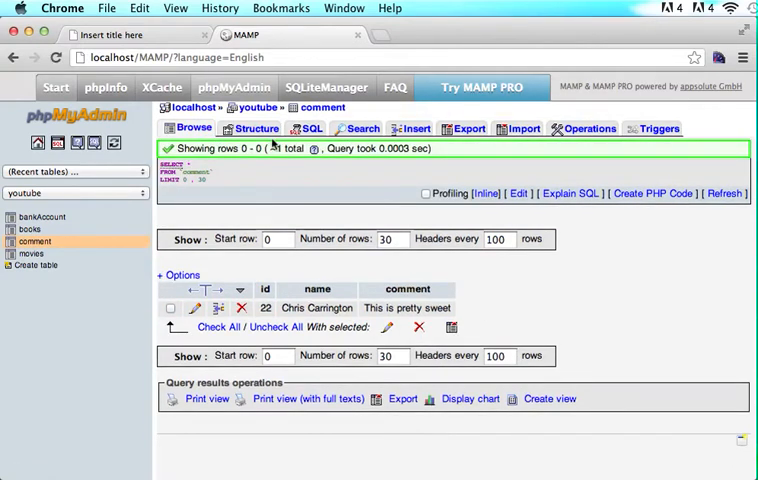
# - Change the comment column's Length/Values from 50 to 100 and save the structure
pyautogui.click(256, 128)
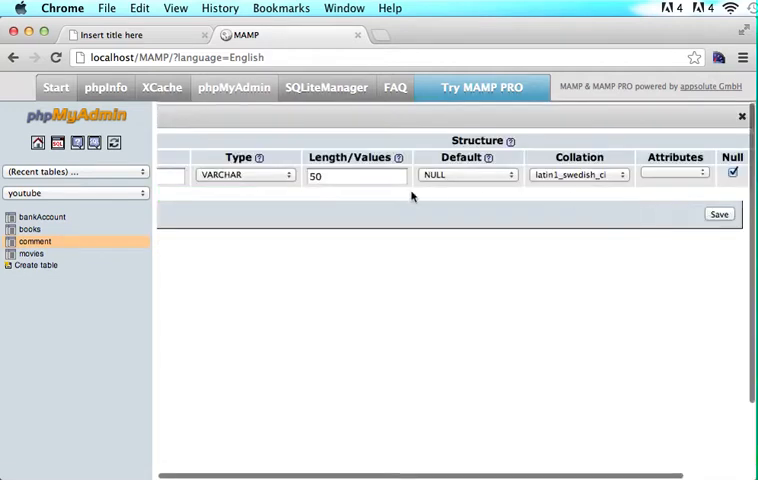
pyautogui.write('10')
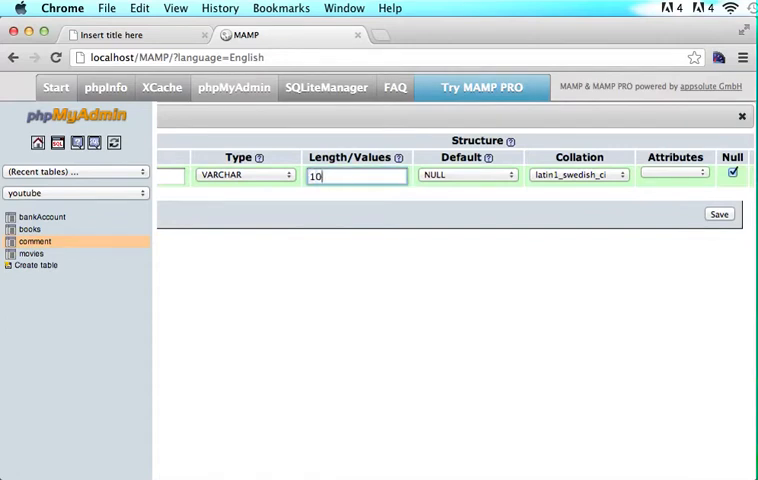
pyautogui.click(720, 214)
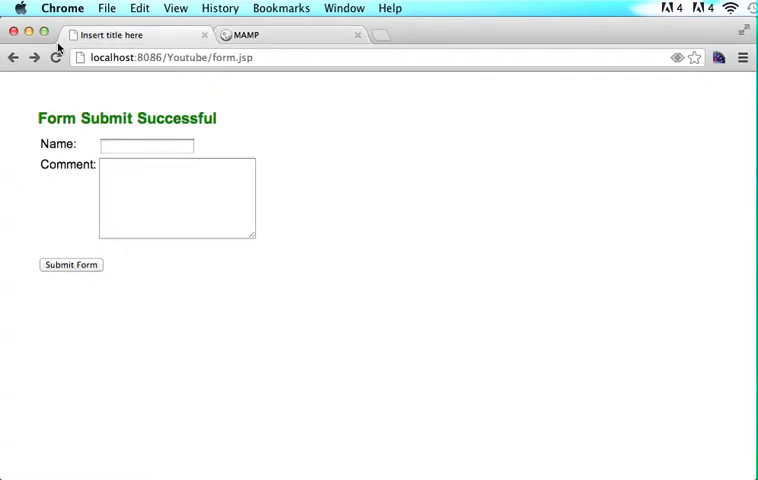
# - Reload form.jsp, submit comment 'This form is pretty sweet.', then bring up phpMyAdmin to check the table
pyautogui.click(242, 34)
pyautogui.write('T')
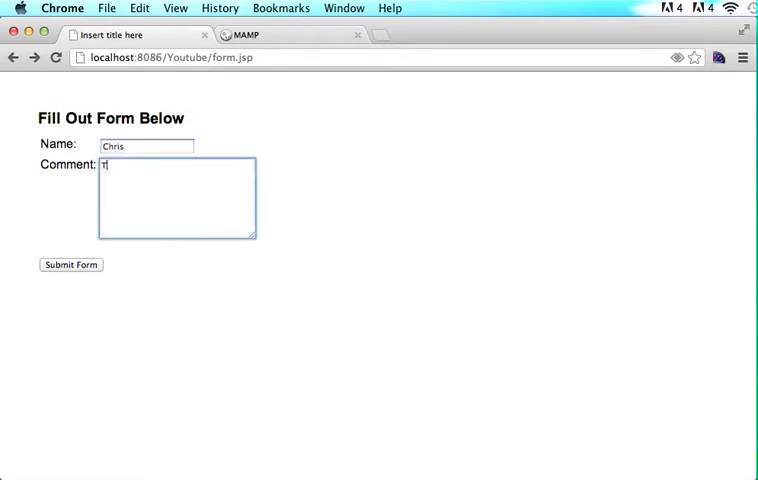
pyautogui.write('his form is pre')
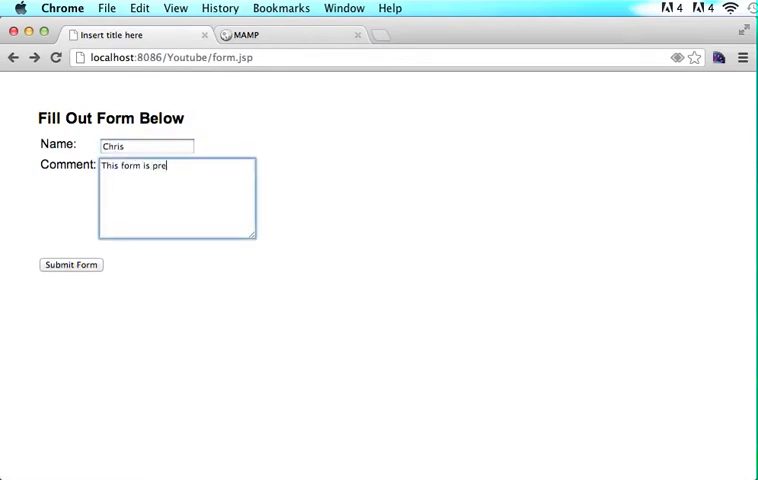
pyautogui.write('tty sweet.')
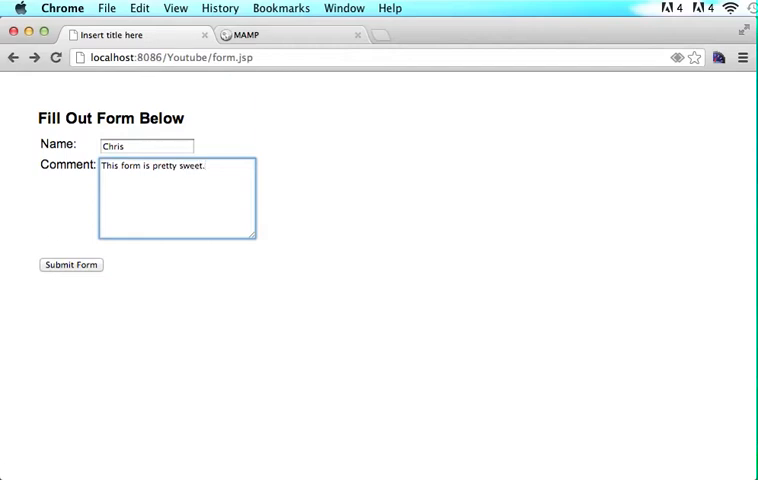
pyautogui.click(72, 264)
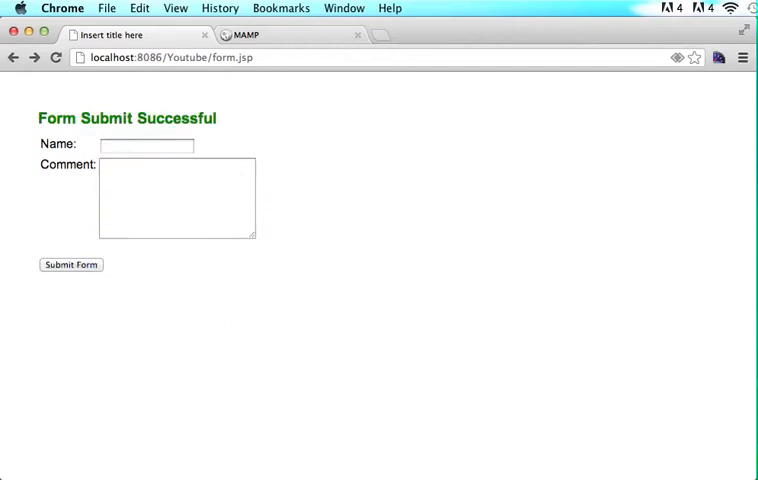
pyautogui.click(240, 34)
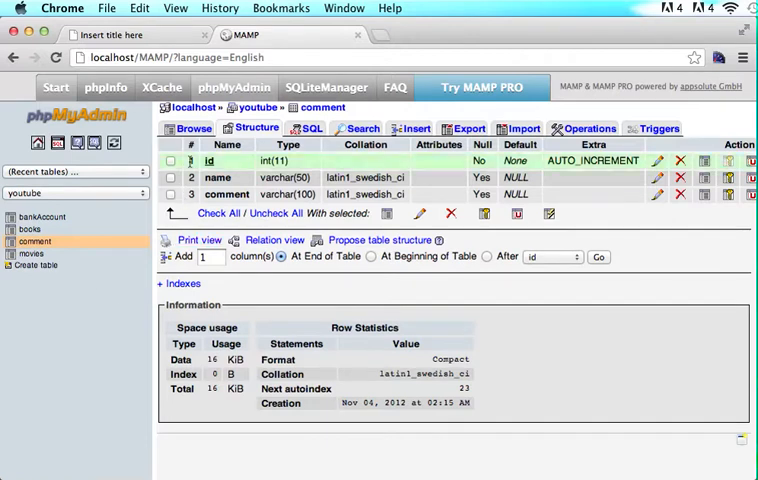
# - Leave the phpMyAdmin Structure page and return to javascript.js in Eclipse
pyautogui.click(192, 128)
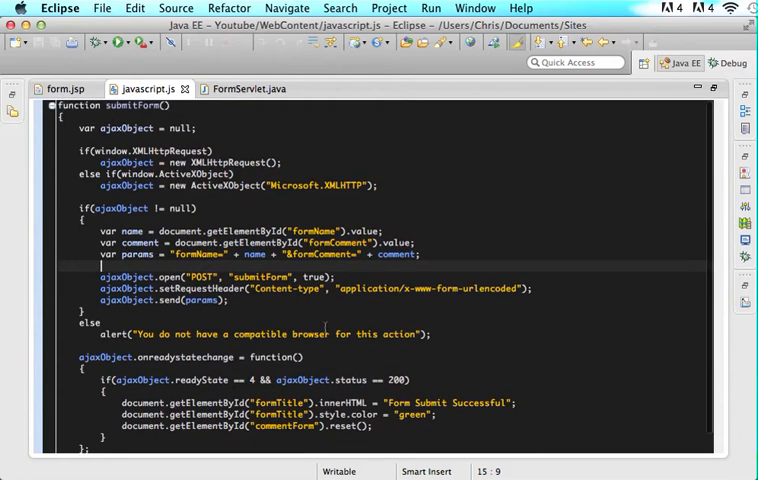
pyautogui.moveTo(444, 262)
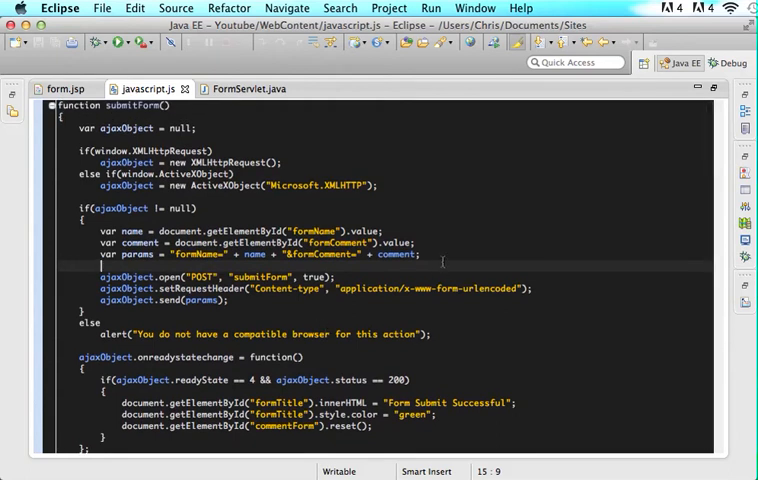